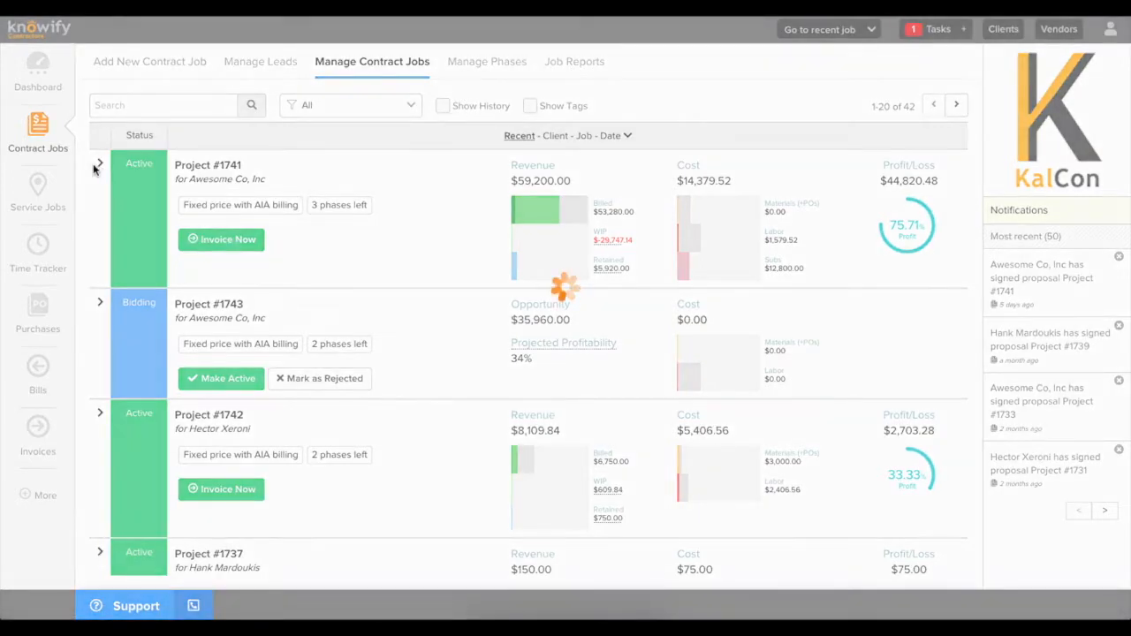
Step: Open Project #1741 and go to its empty Submittals tab
{"action": "left_click", "coordinate": [208, 164]}
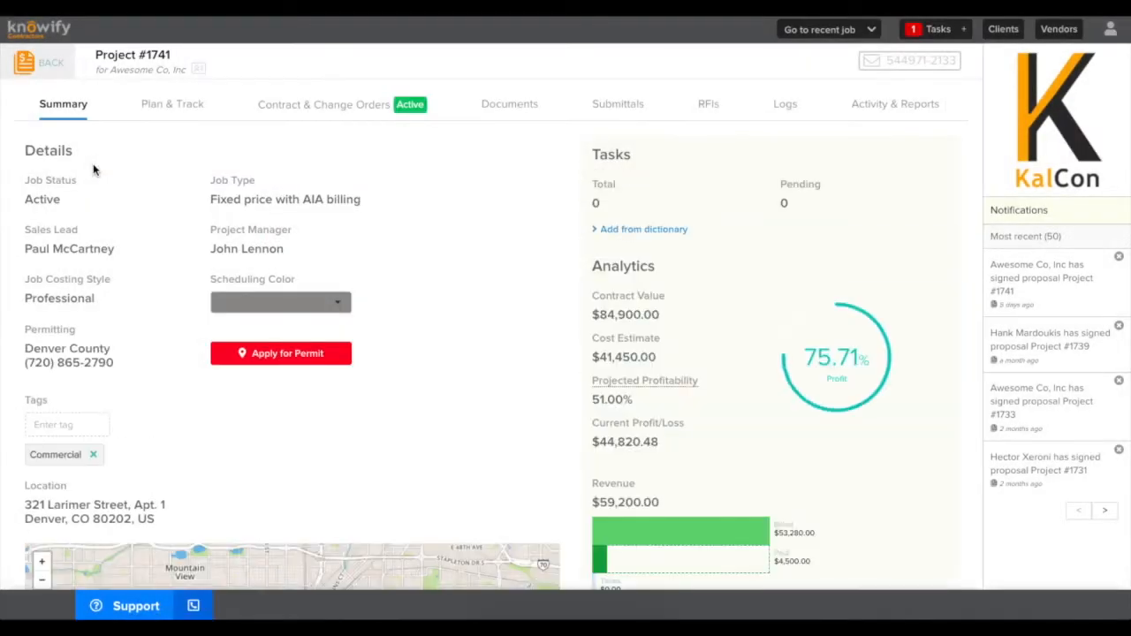
{"action": "mouse_move", "coordinate": [574, 159]}
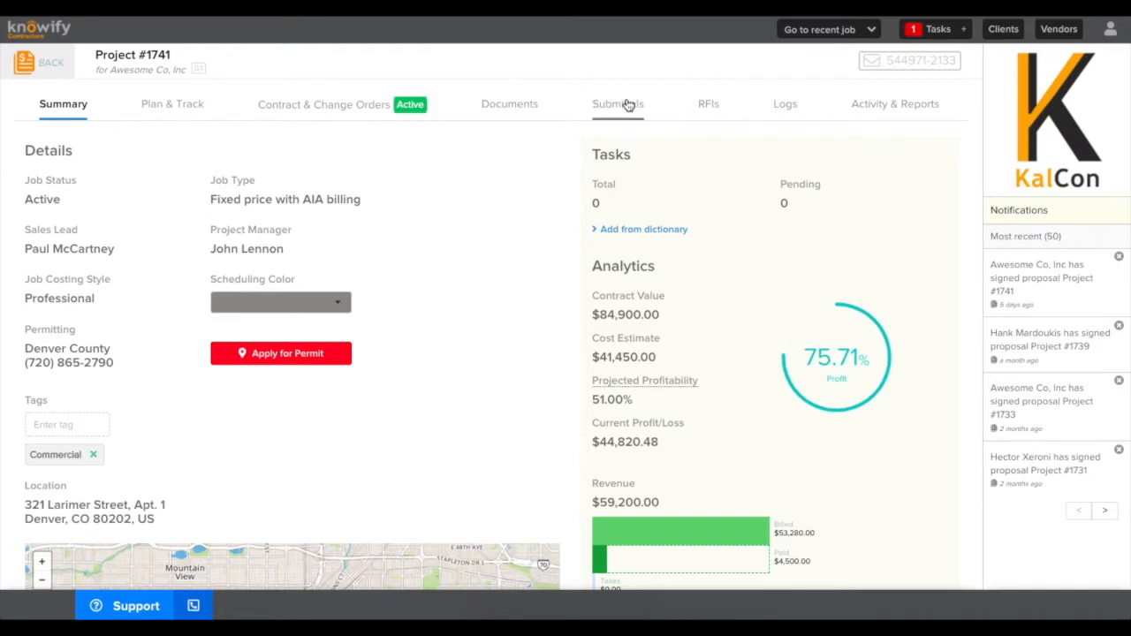
{"action": "left_click", "coordinate": [617, 104]}
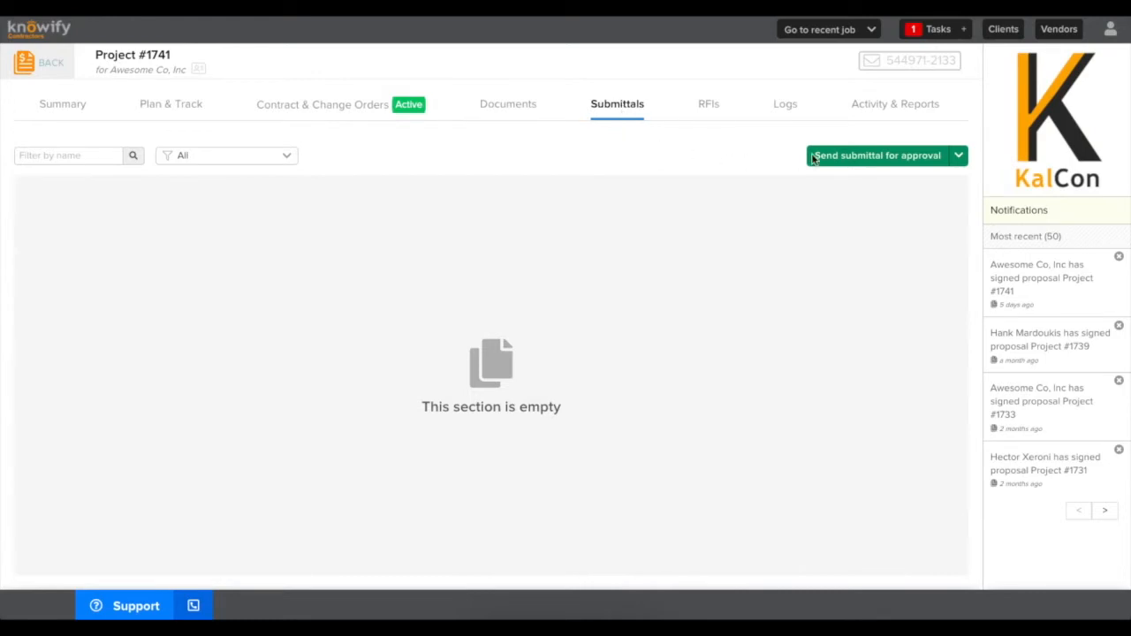
Step: Start a new submittal named 'Request for clarification on specs'
{"action": "left_click", "coordinate": [875, 156]}
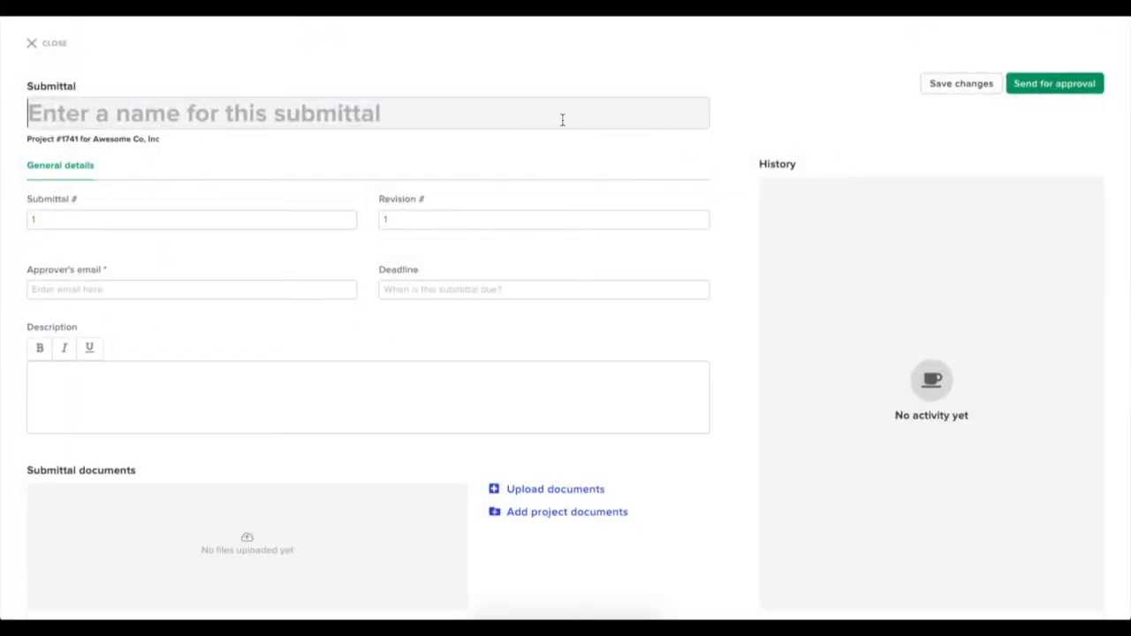
{"action": "type", "text": "Request for"}
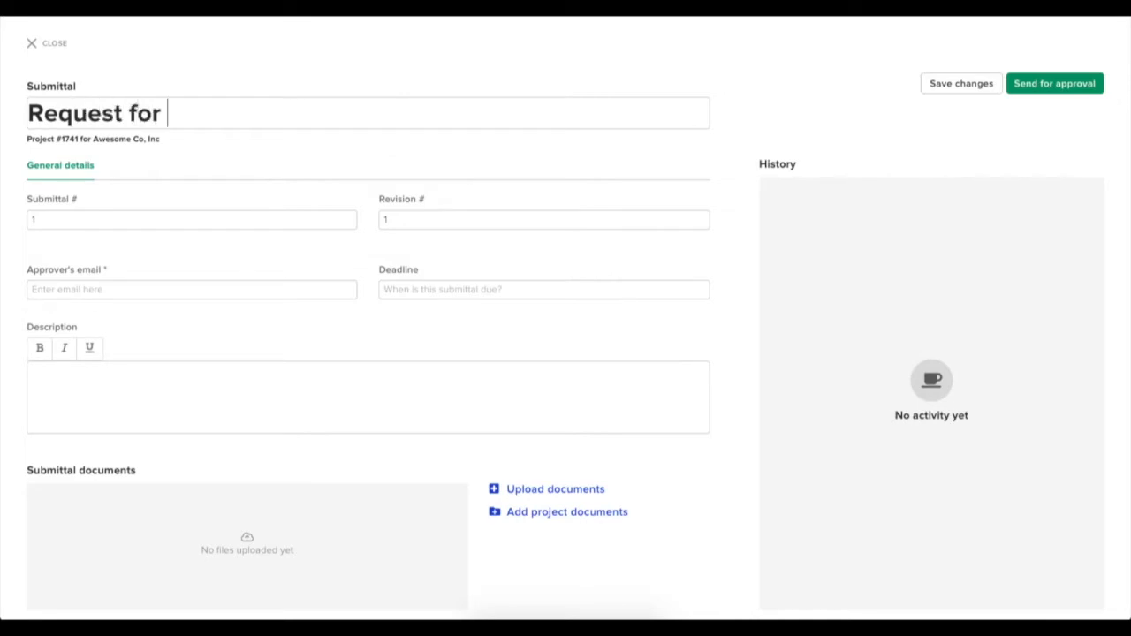
{"action": "type", "text": "clarificatio"}
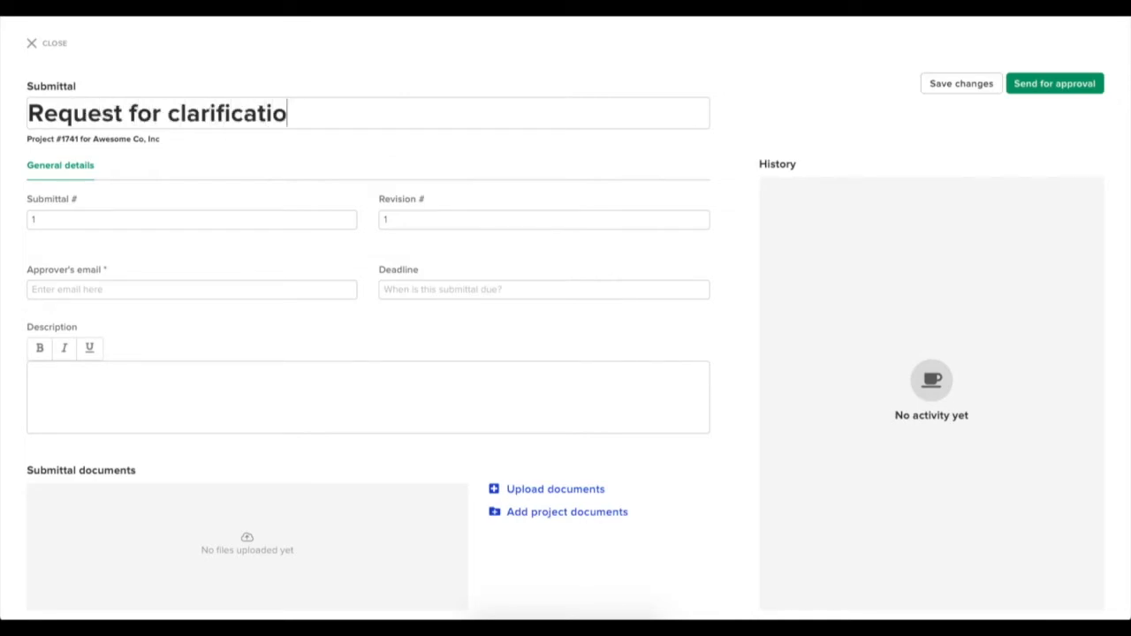
{"action": "type", "text": "n on"}
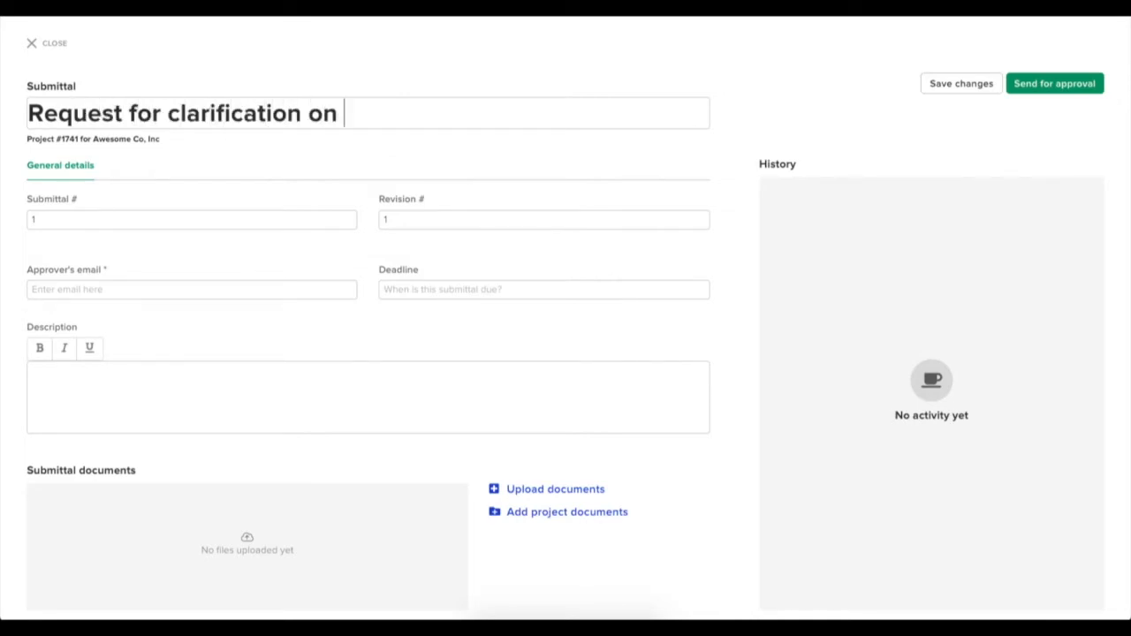
{"action": "type", "text": "specs"}
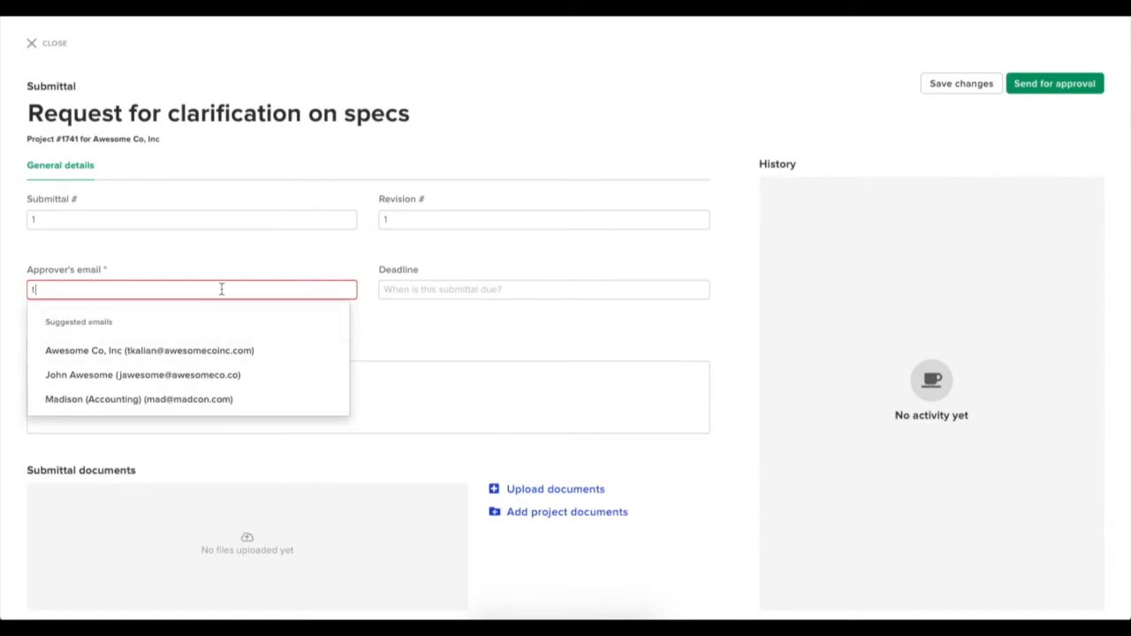
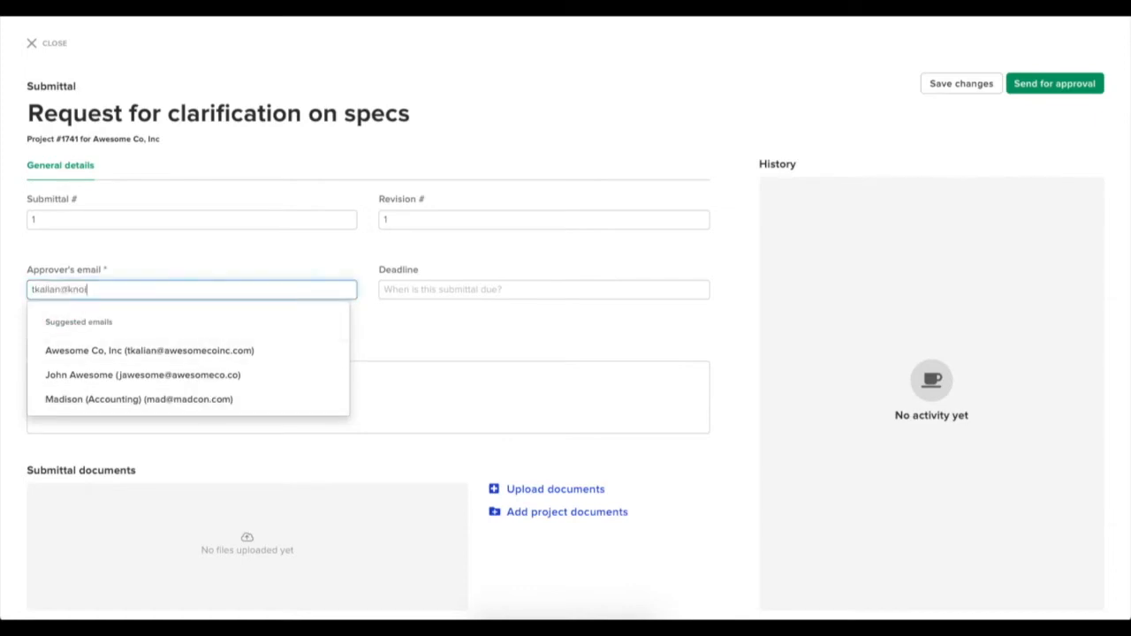
{"action": "left_click", "coordinate": [150, 350]}
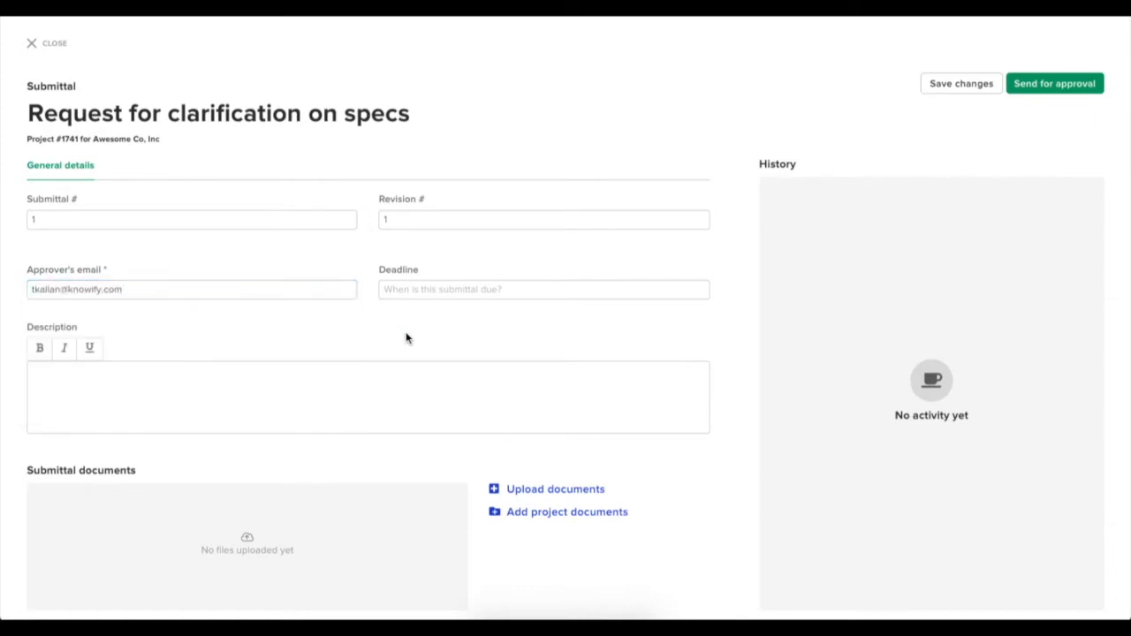
{"action": "left_click", "coordinate": [543, 288]}
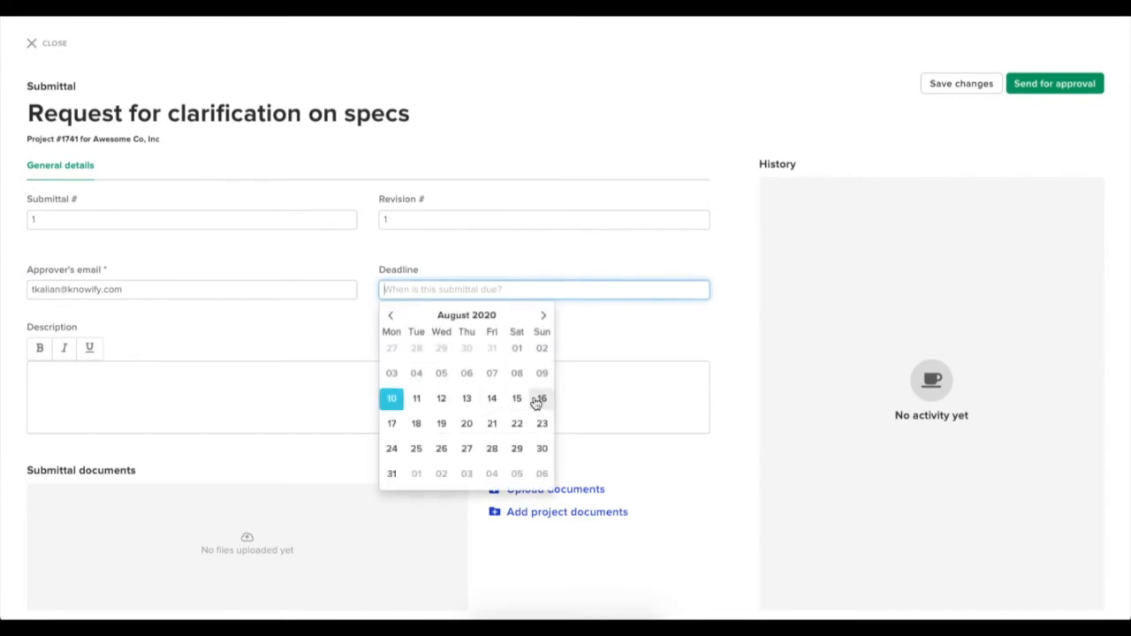
{"action": "left_click", "coordinate": [542, 397]}
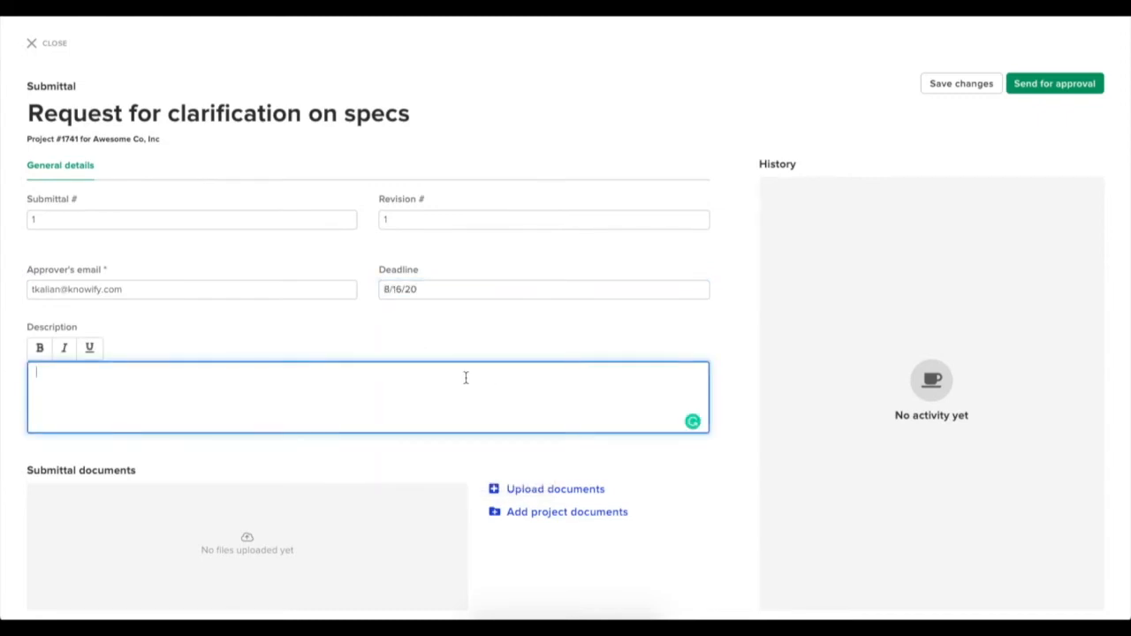
Step: Describe the request ('Please view attac… inform how we should proceed'), attach Plans.jpg, and send
{"action": "type", "text": "Please view attached plans and"}
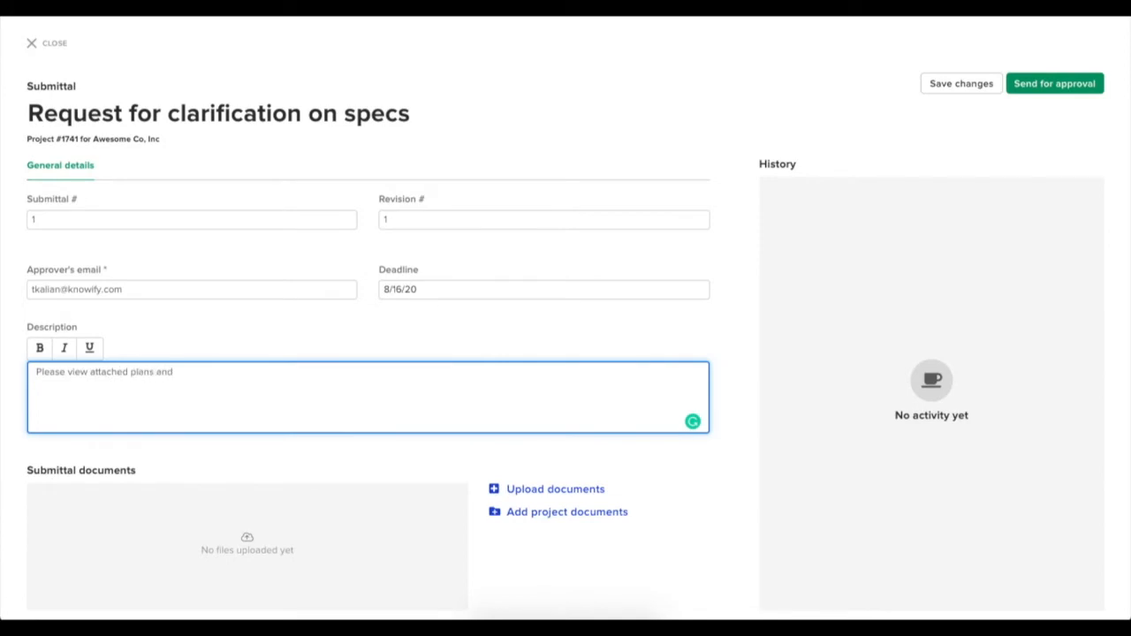
{"action": "type", "text": "inform how we"}
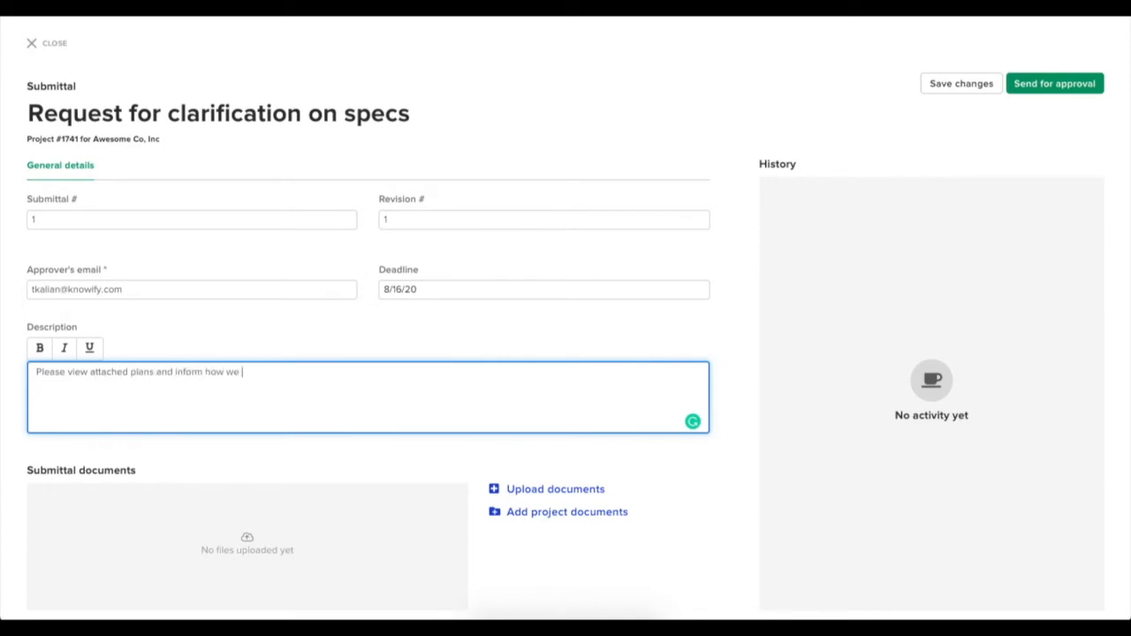
{"action": "type", "text": "should proceed"}
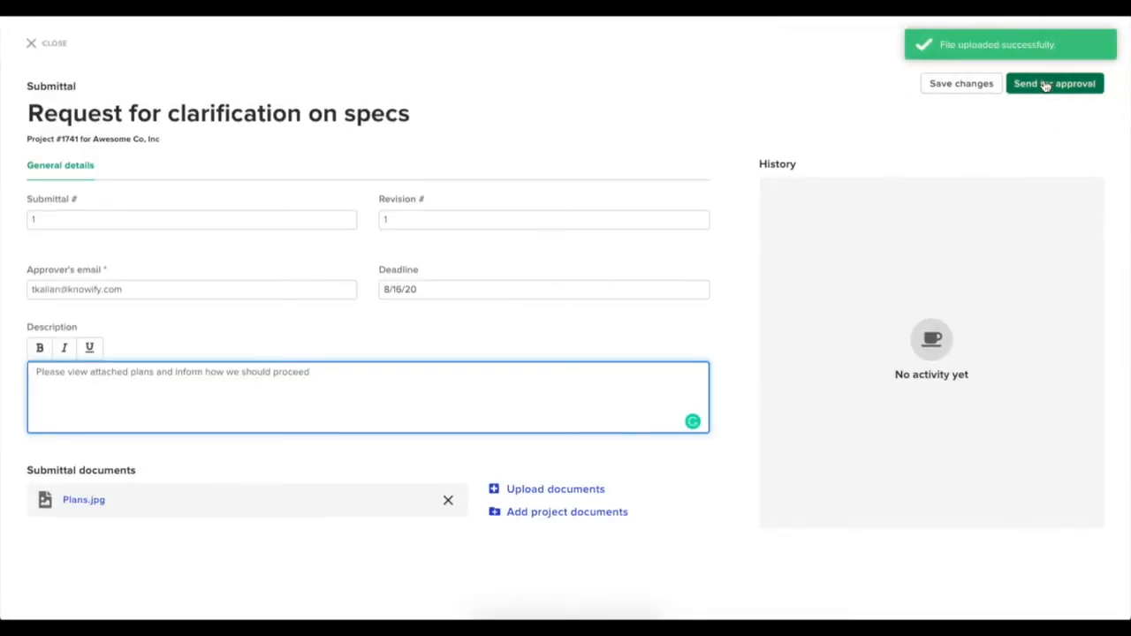
{"action": "left_click", "coordinate": [1054, 84]}
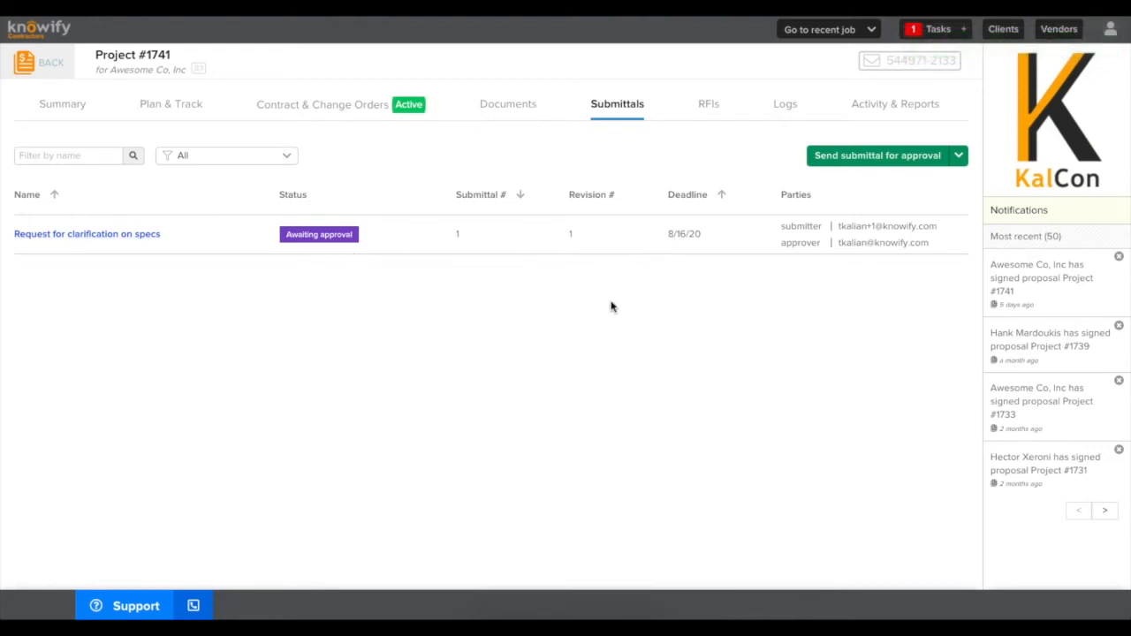
Step: In Gmail, open the Submittal #1 approval request and follow its submittal link
{"action": "left_click", "coordinate": [875, 154]}
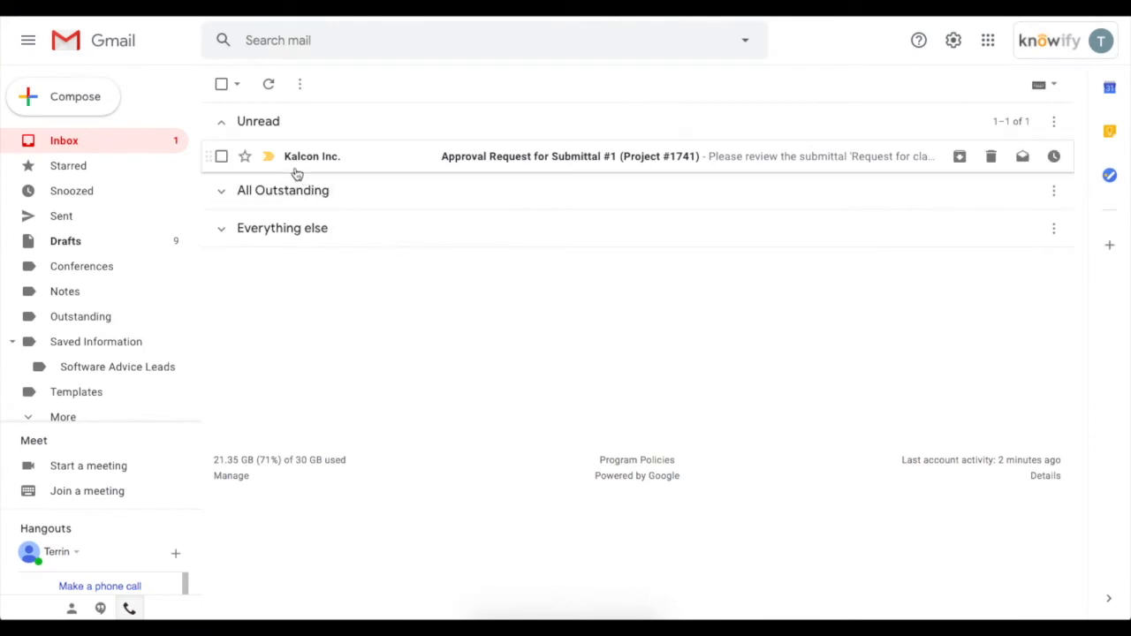
{"action": "mouse_move", "coordinate": [466, 163]}
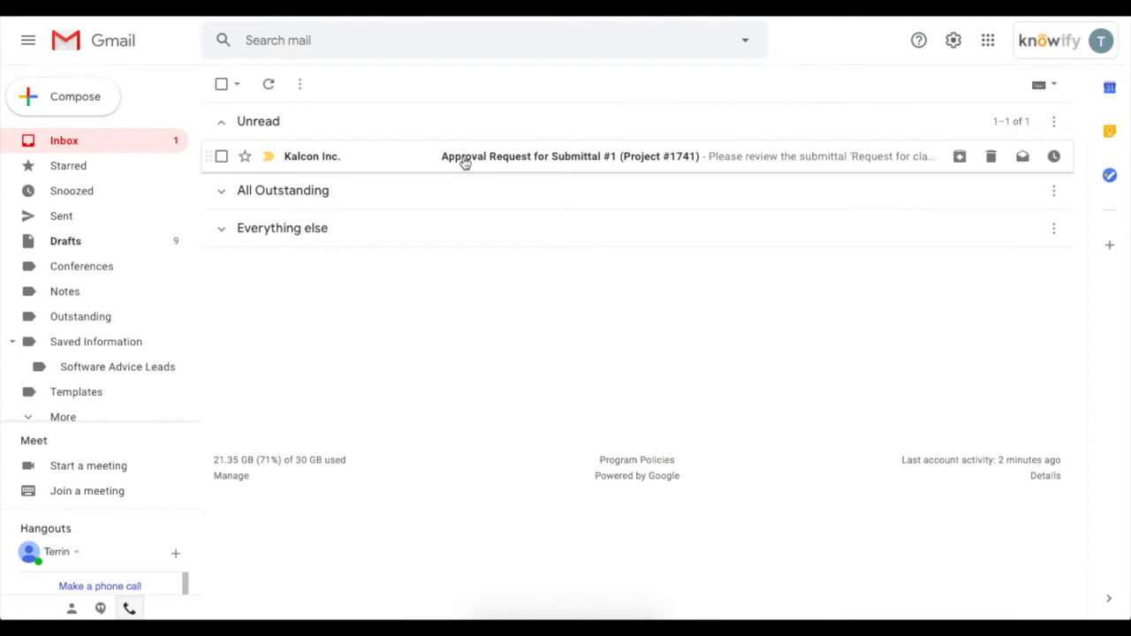
{"action": "left_click", "coordinate": [569, 157]}
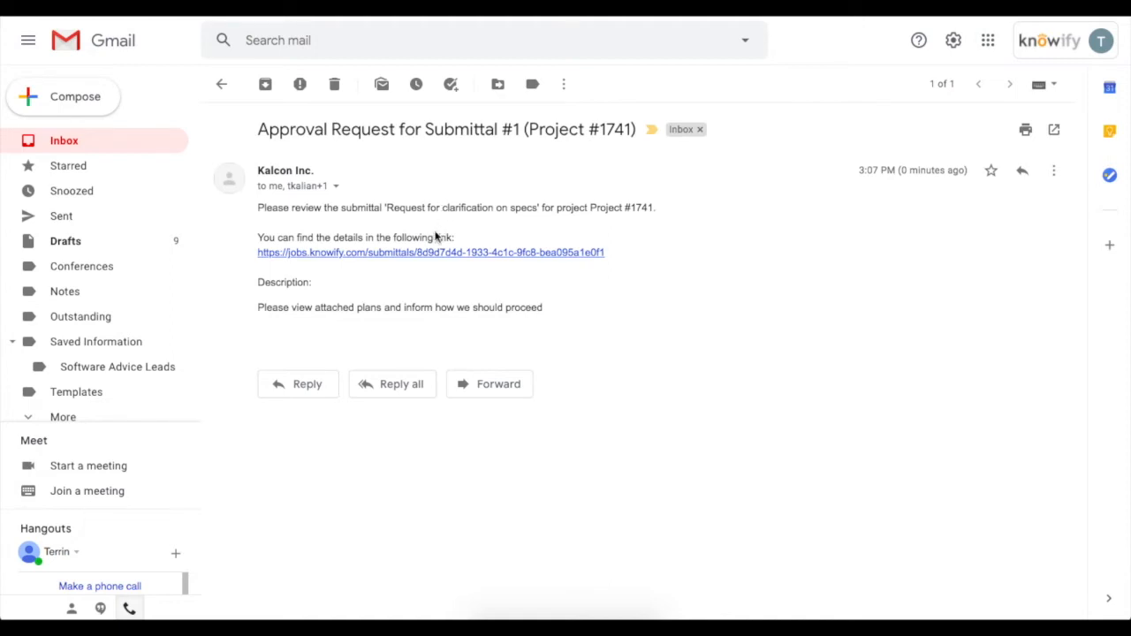
{"action": "left_click", "coordinate": [430, 252]}
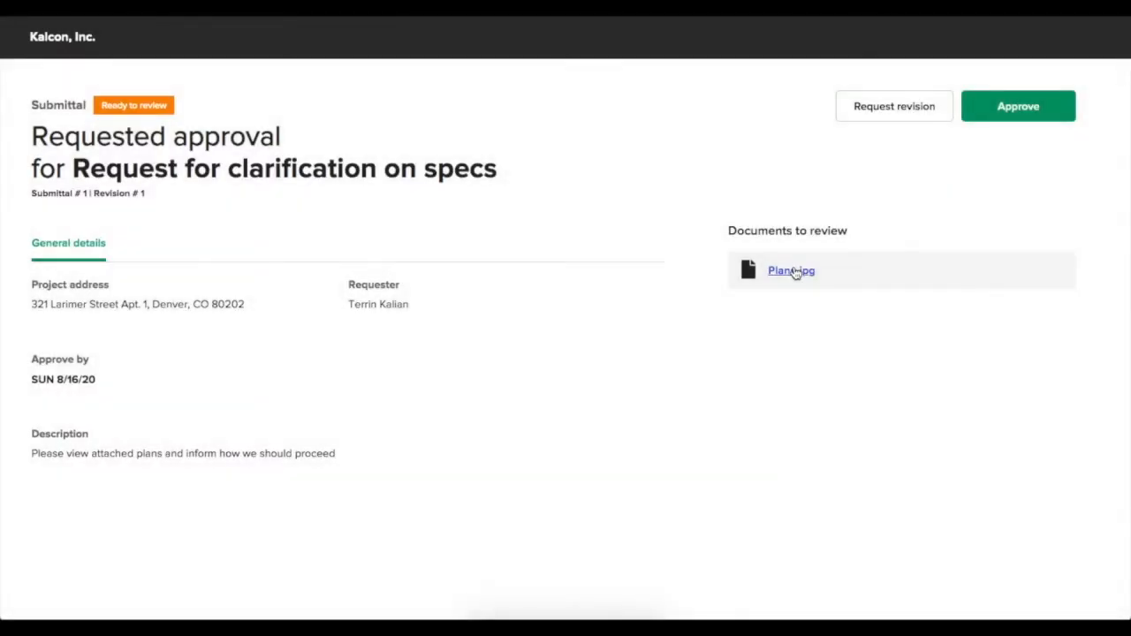
{"action": "mouse_move", "coordinate": [768, 331]}
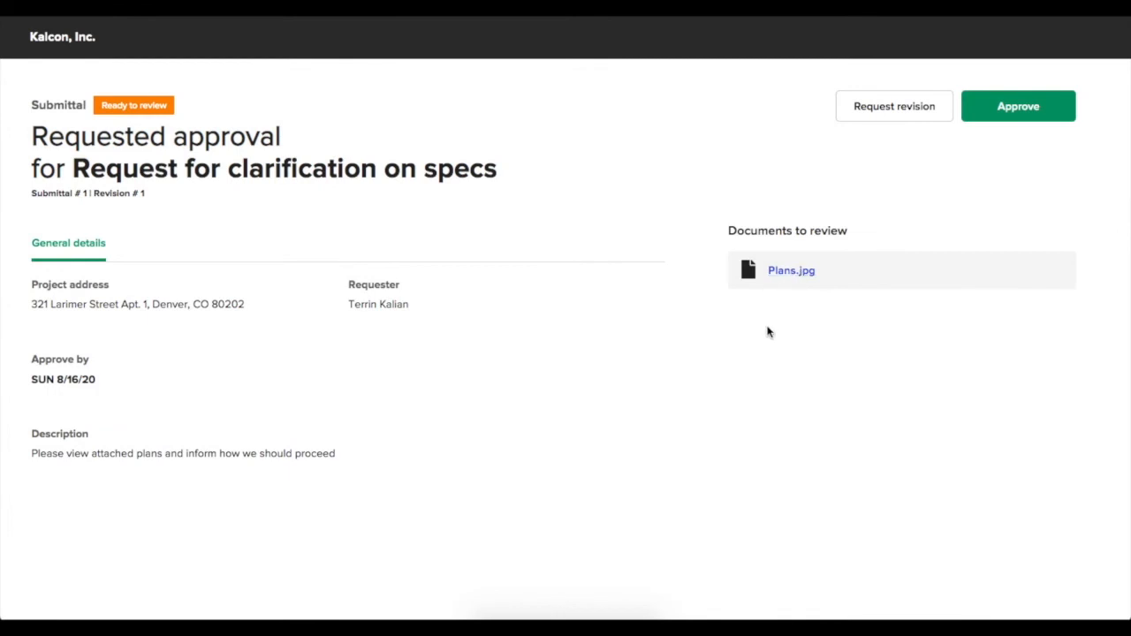
{"action": "mouse_move", "coordinate": [885, 123]}
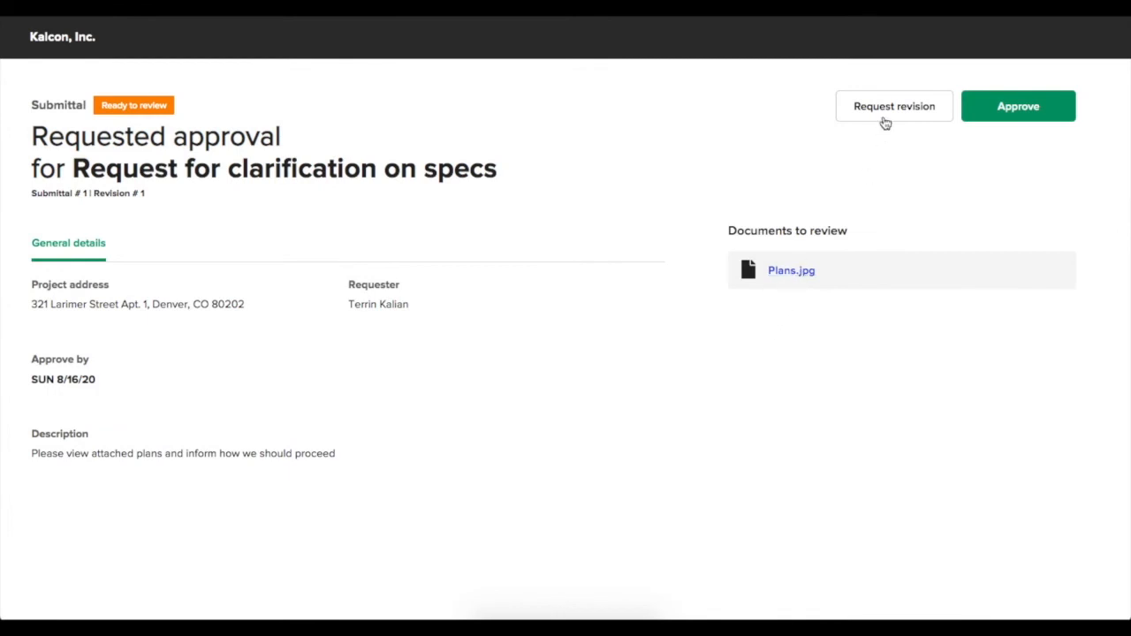
{"action": "left_click", "coordinate": [893, 106]}
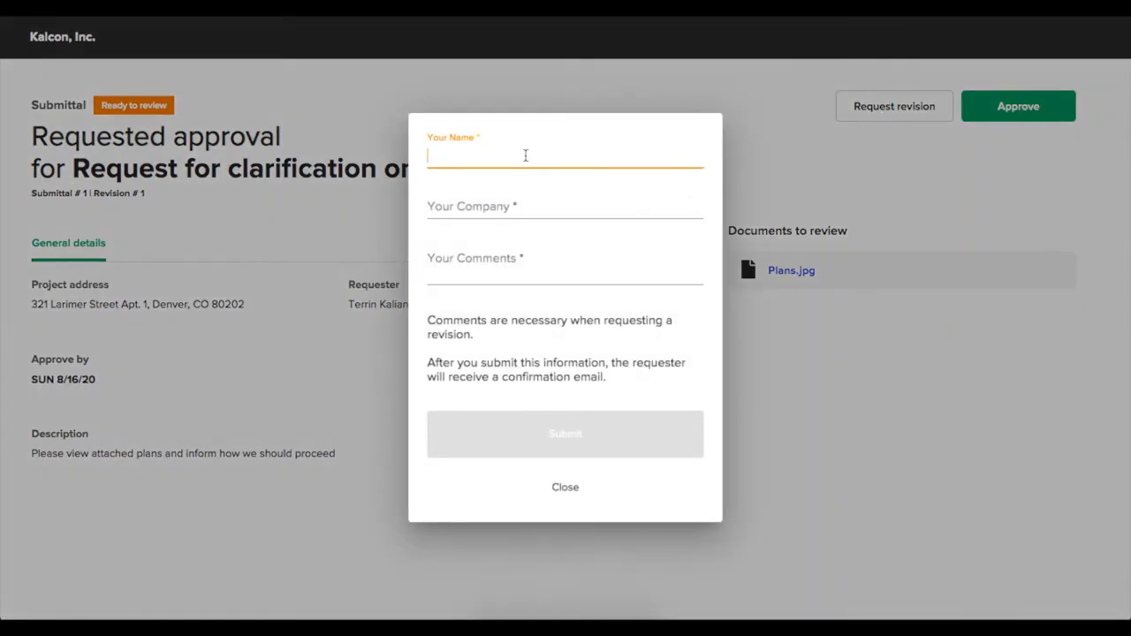
{"action": "mouse_move", "coordinate": [499, 210]}
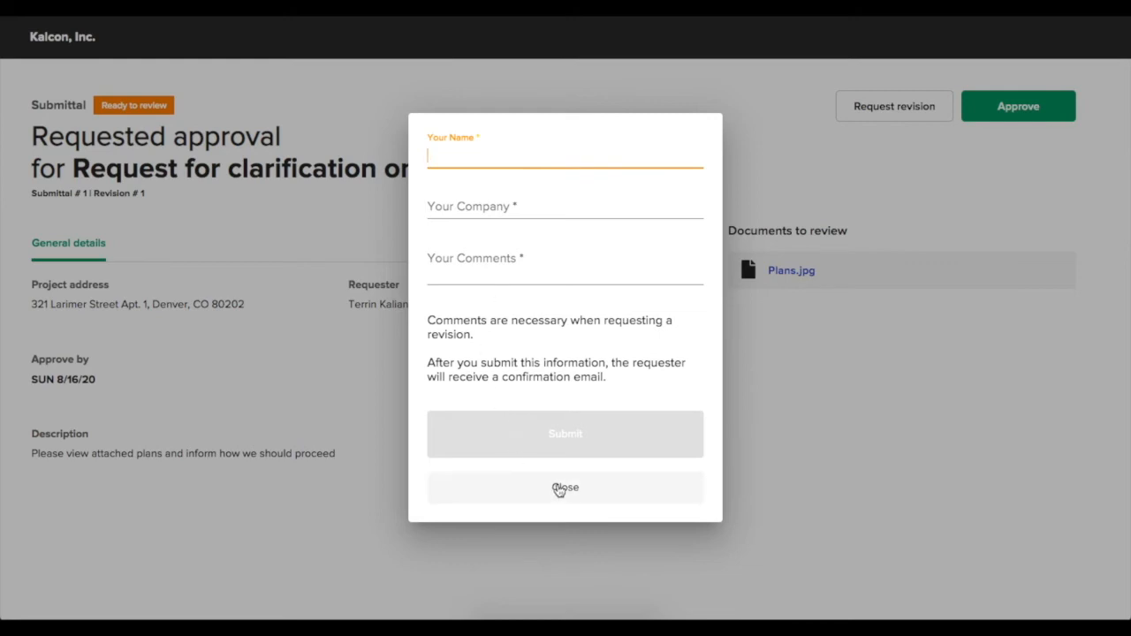
{"action": "left_click", "coordinate": [565, 487]}
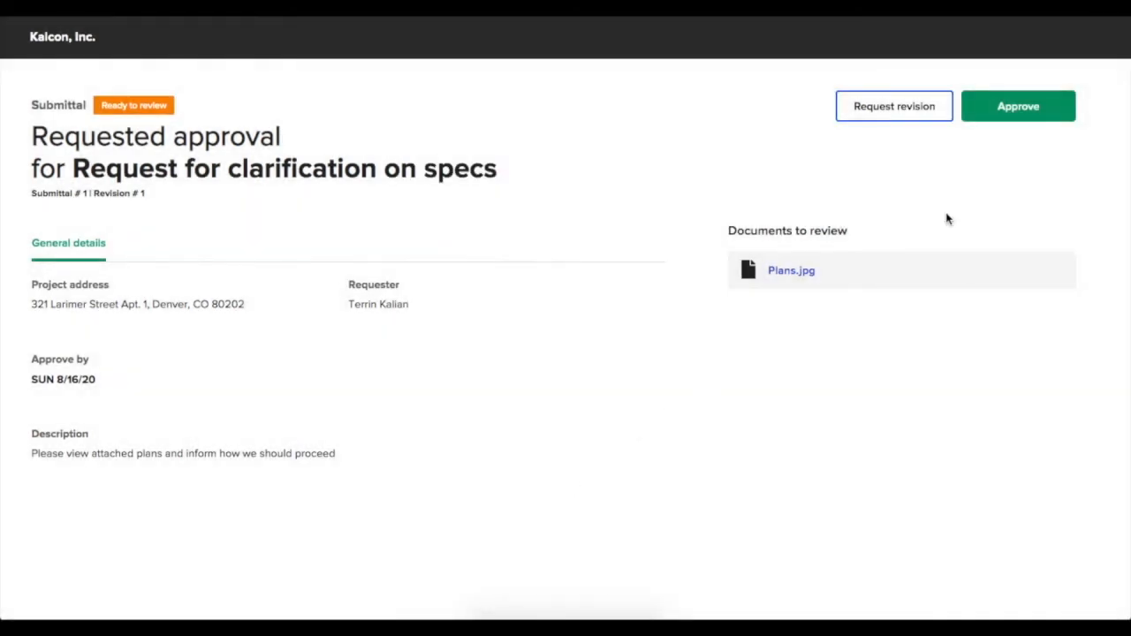
Step: Approve the submittal as Hank from Awesome Co. and dismiss the confirmation
{"action": "left_click", "coordinate": [1018, 106]}
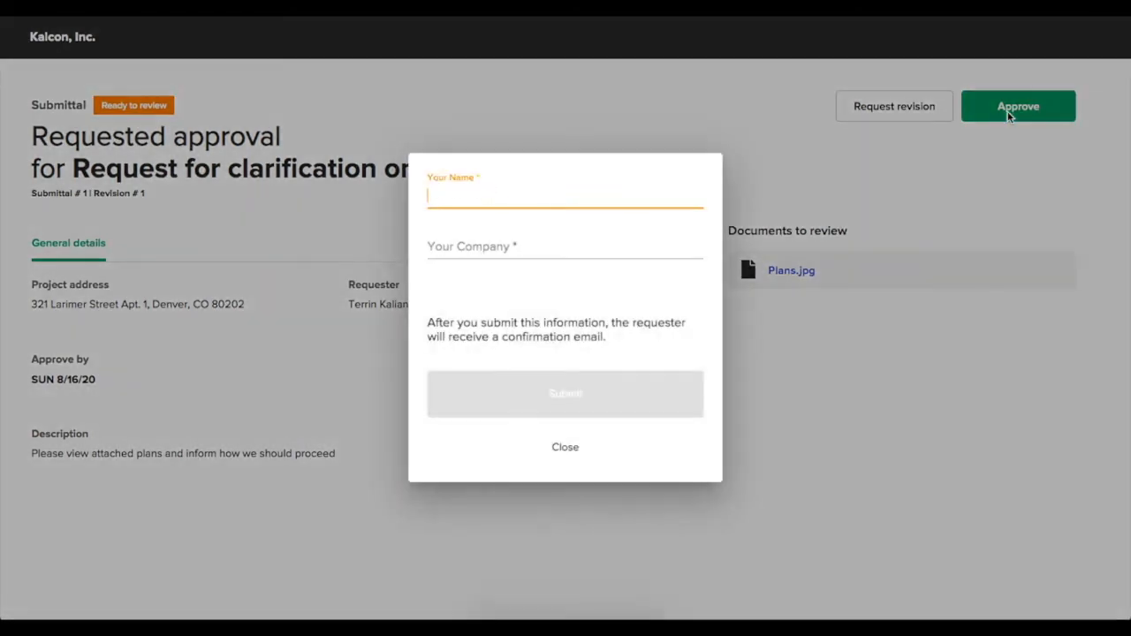
{"action": "type", "text": "Hank"}
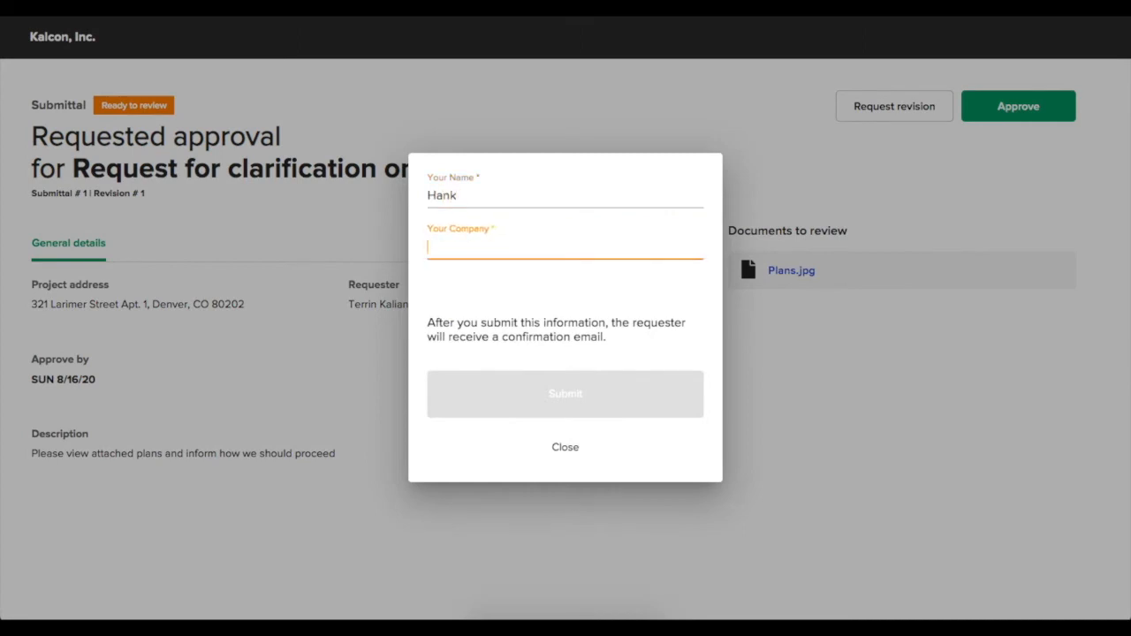
{"action": "type", "text": "Awesome Co."}
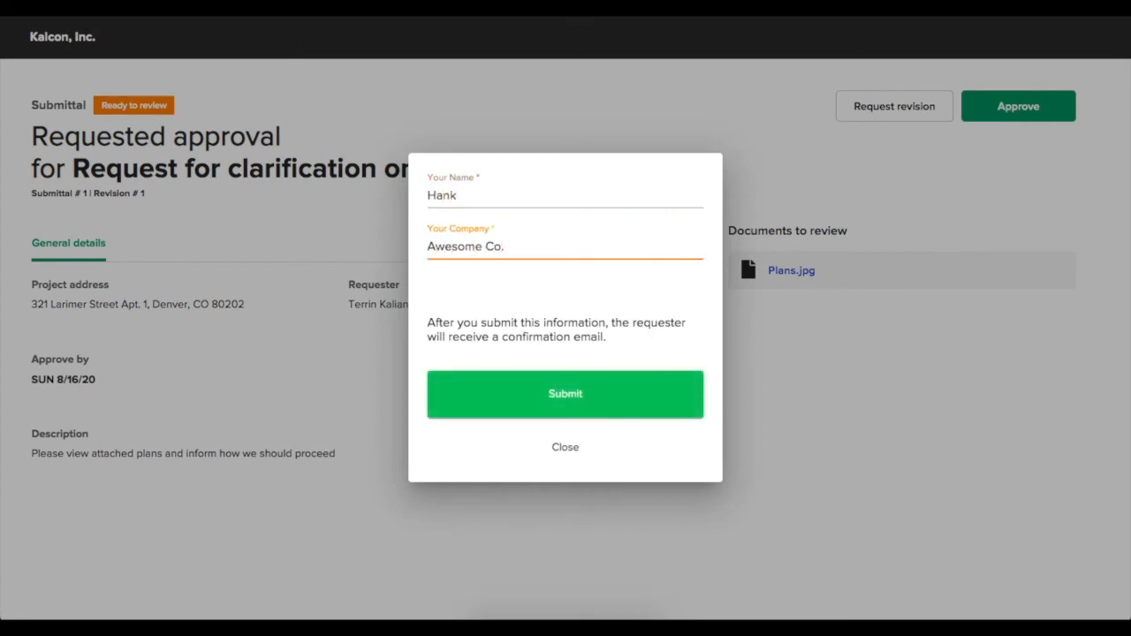
{"action": "left_click", "coordinate": [565, 393]}
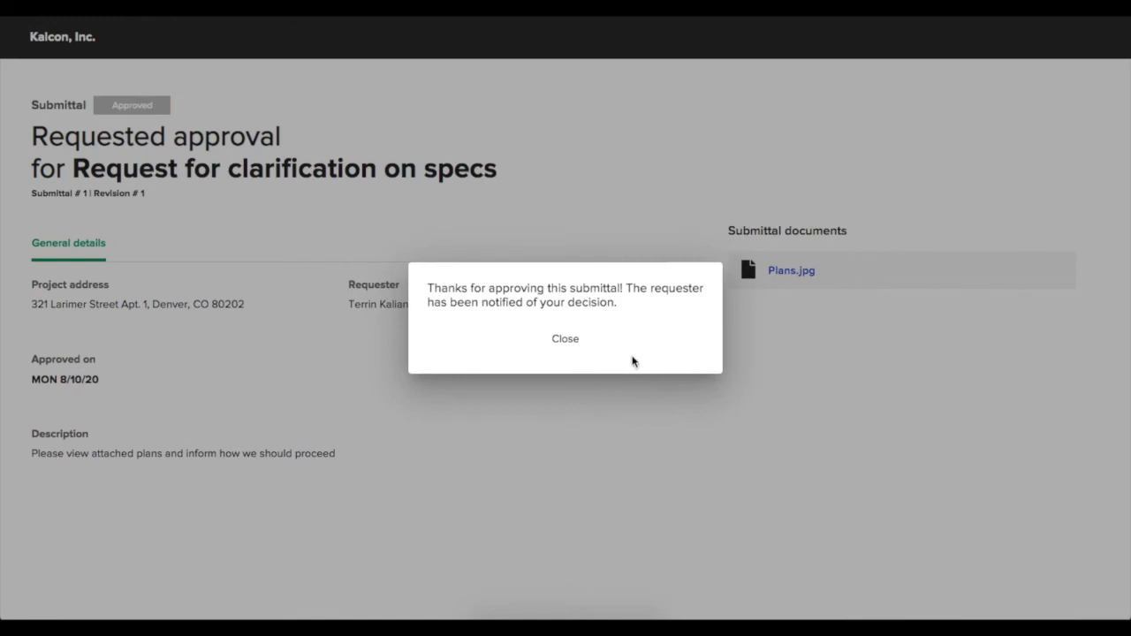
{"action": "left_click", "coordinate": [565, 339]}
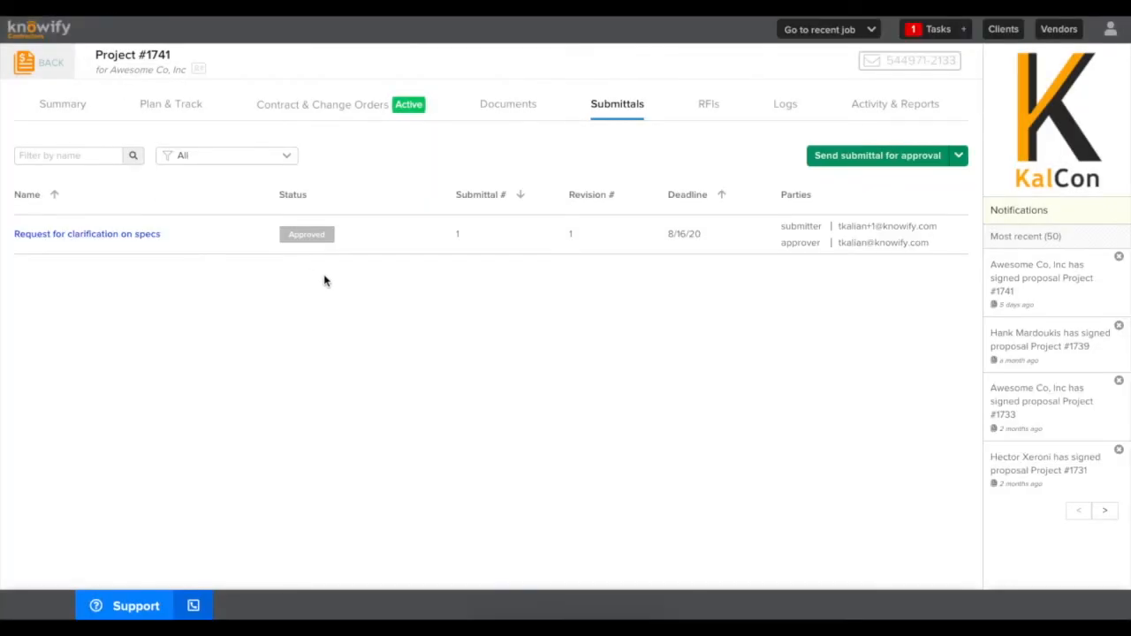
{"action": "mouse_move", "coordinate": [348, 255]}
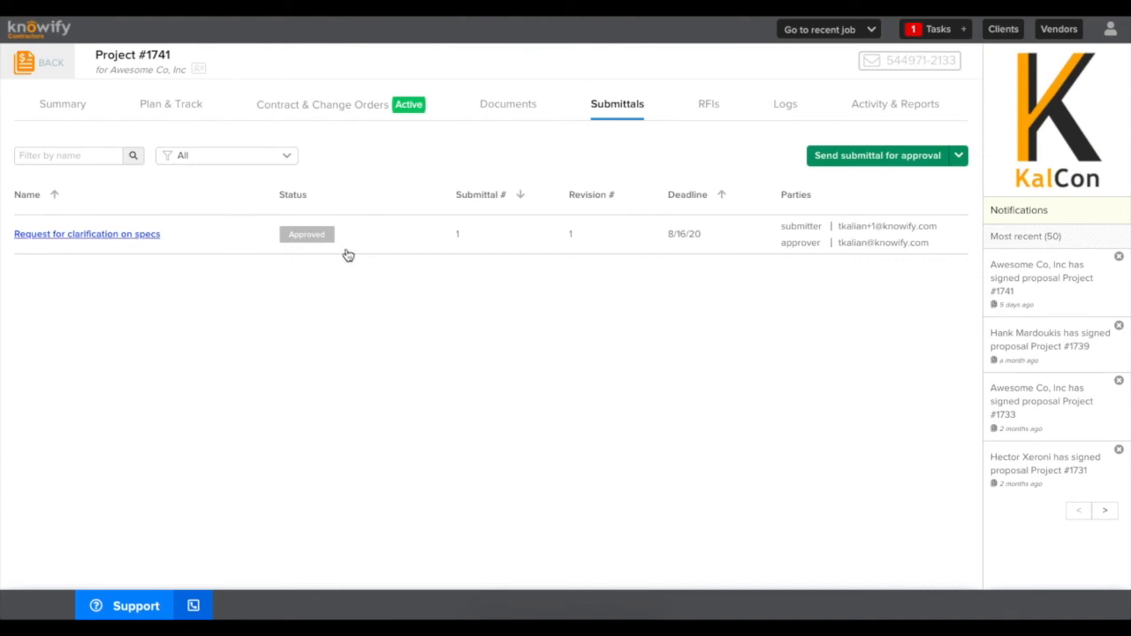
Step: Open the 'Request for clarification on specs' detail page to view its history
{"action": "left_click", "coordinate": [87, 233]}
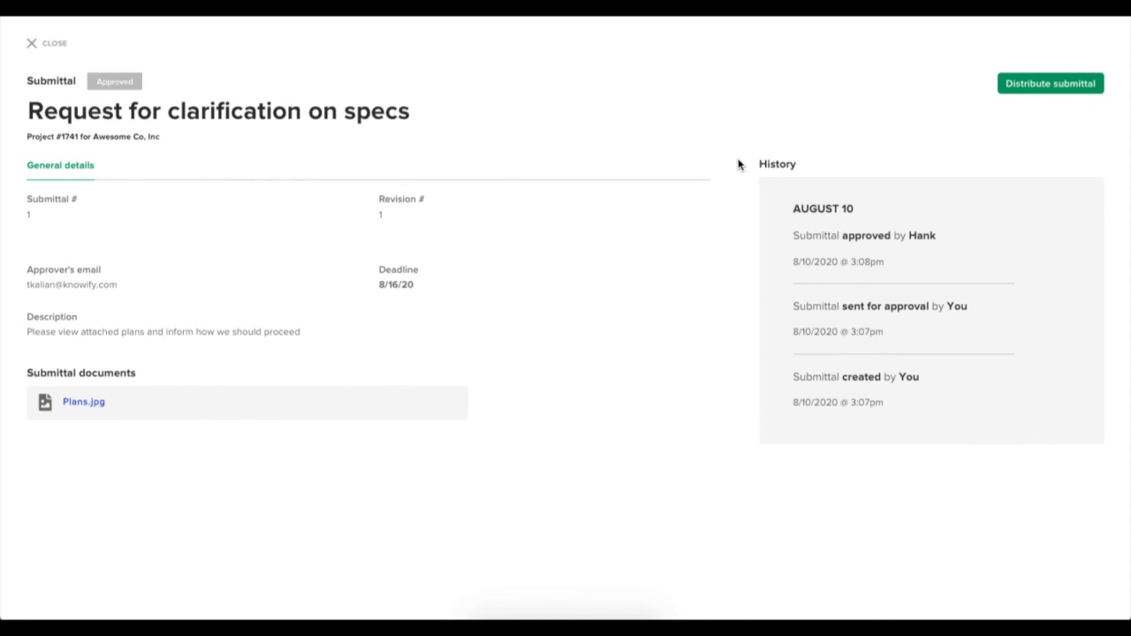
{"action": "mouse_move", "coordinate": [970, 170]}
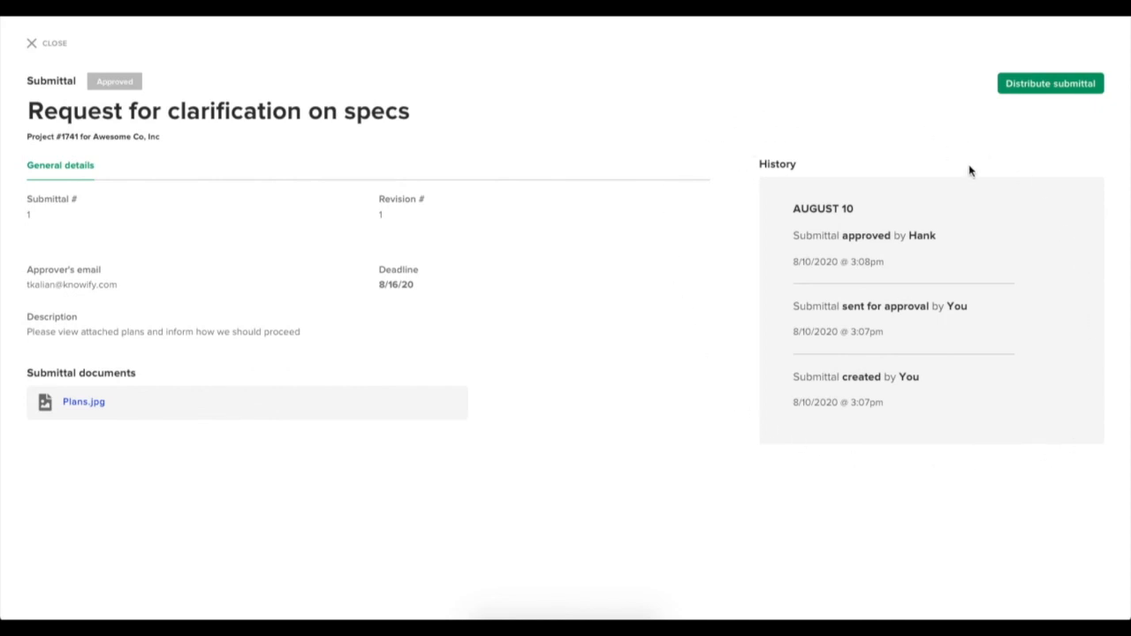
{"action": "mouse_move", "coordinate": [805, 436]}
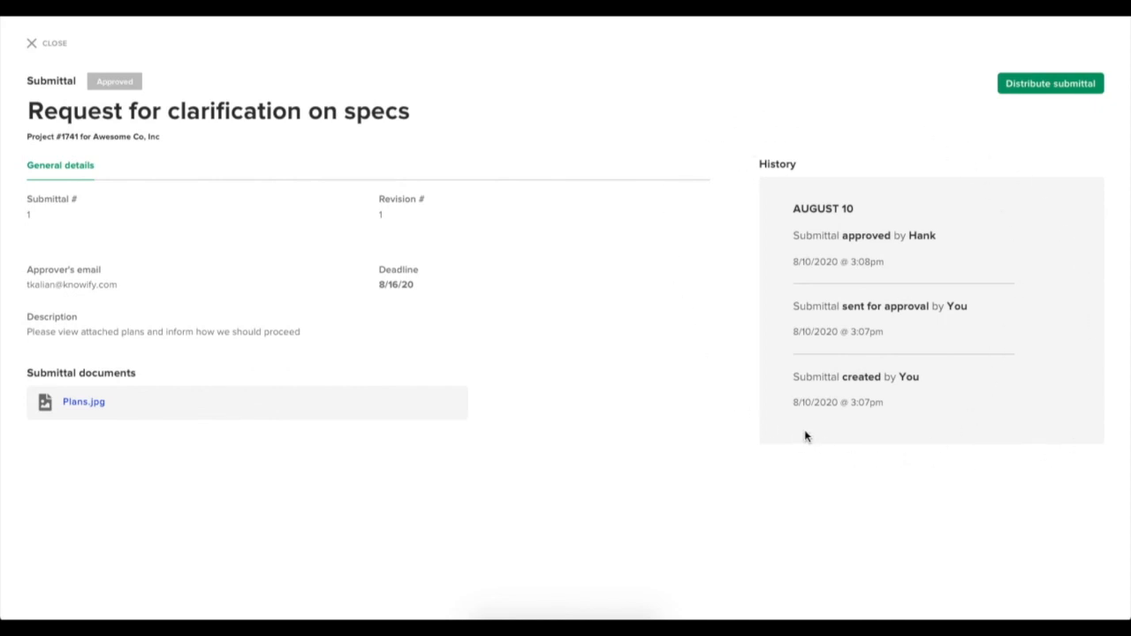
{"action": "mouse_move", "coordinate": [1049, 83]}
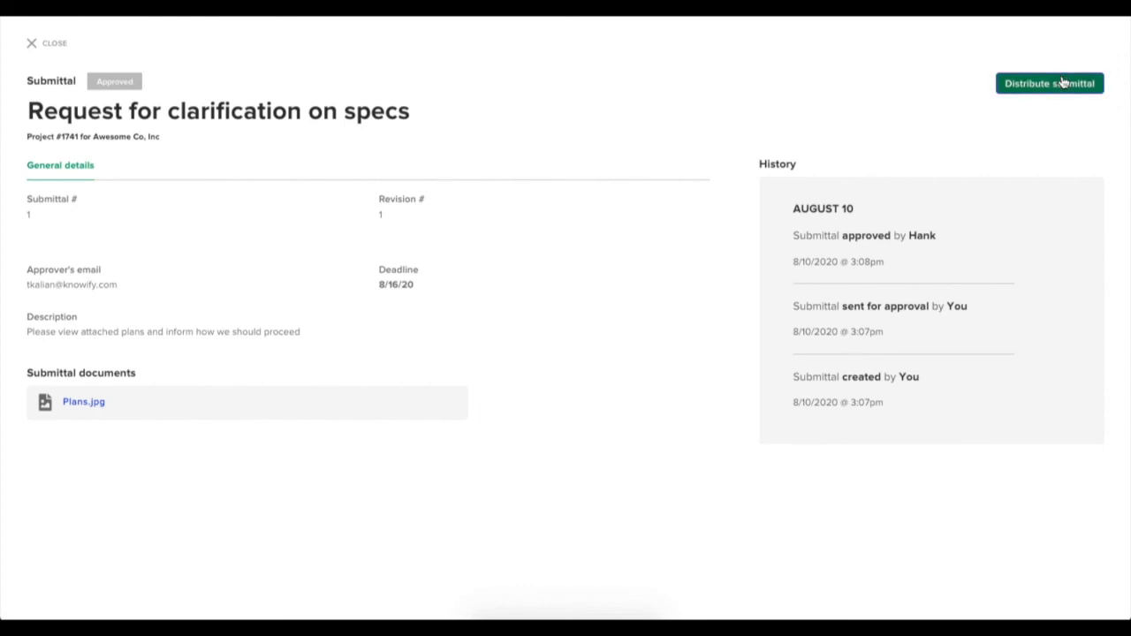
Step: Open and dismiss the distribution form, then close the details to return to the list
{"action": "left_click", "coordinate": [1049, 82]}
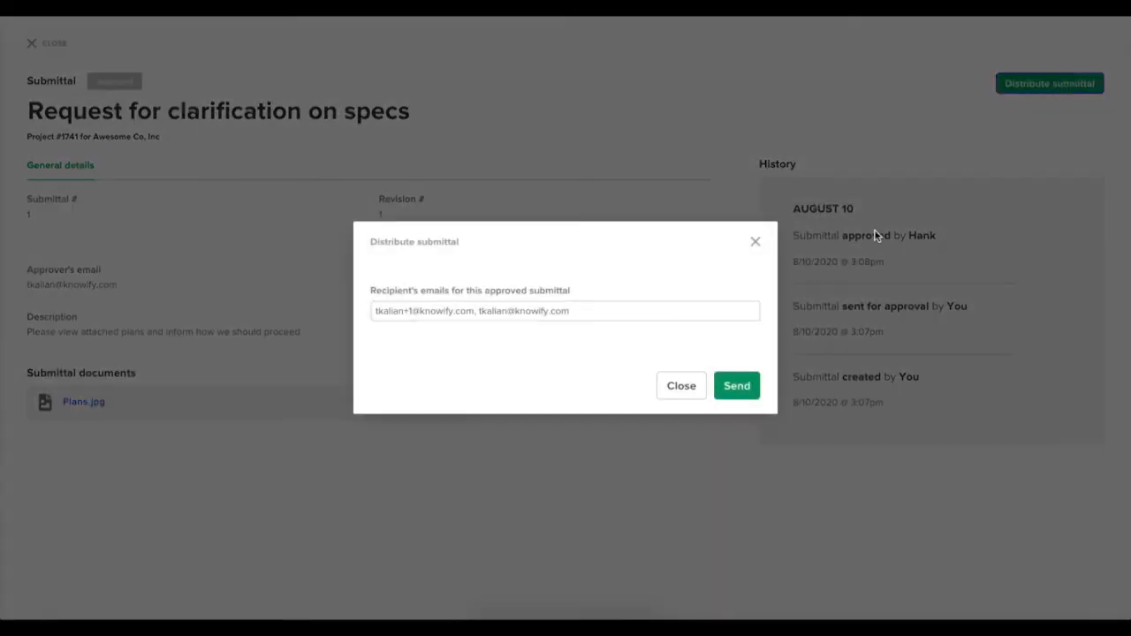
{"action": "mouse_move", "coordinate": [755, 242]}
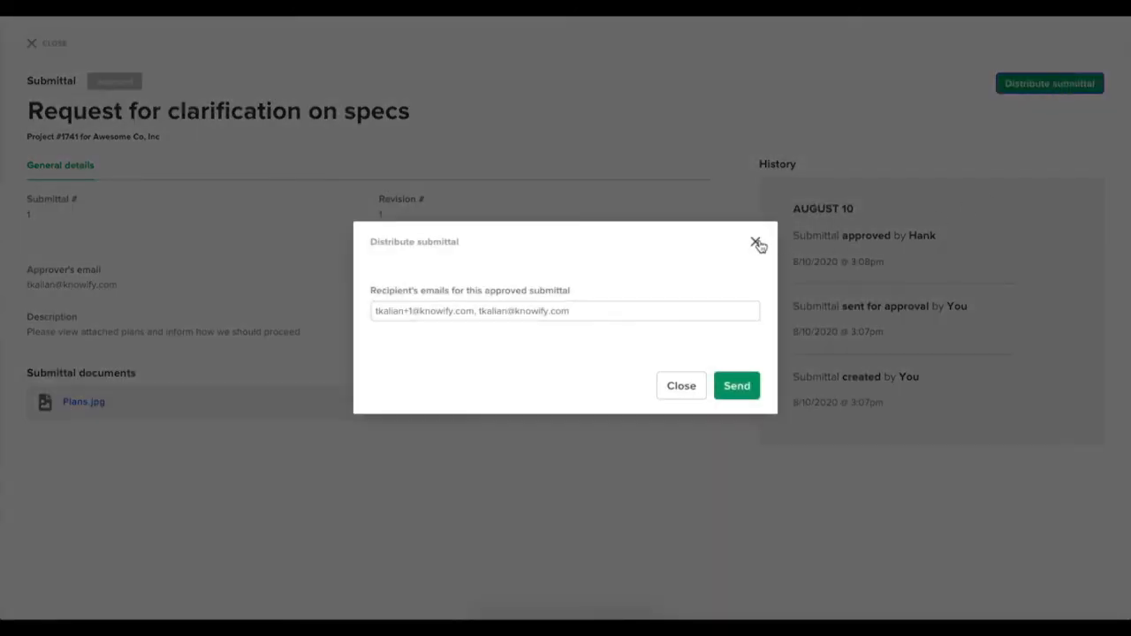
{"action": "left_click", "coordinate": [756, 243]}
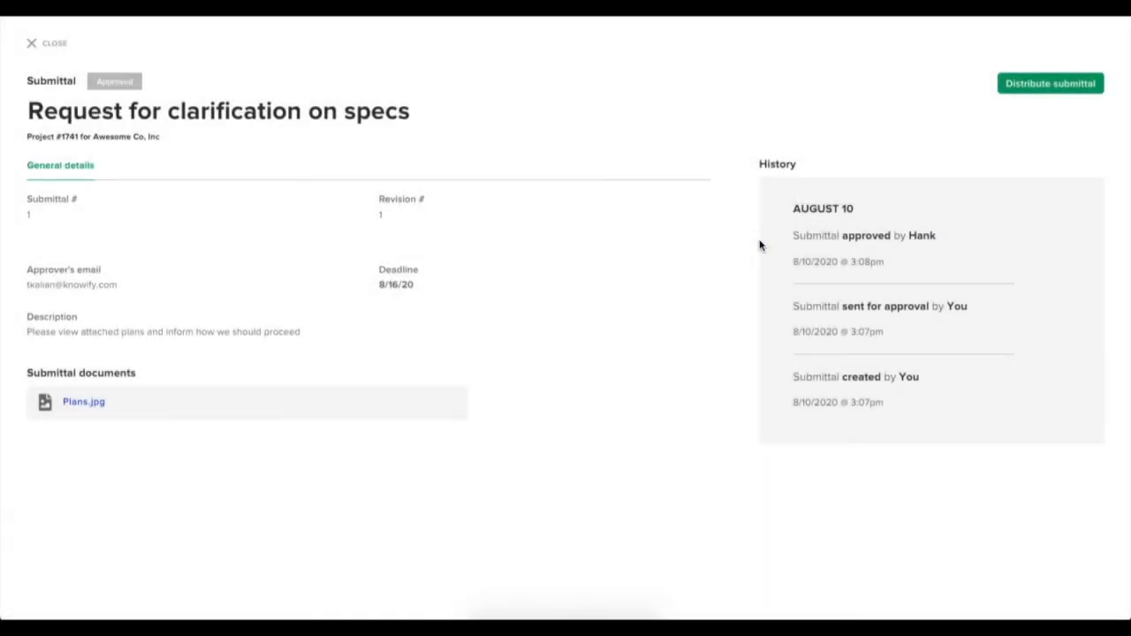
{"action": "left_click", "coordinate": [47, 43]}
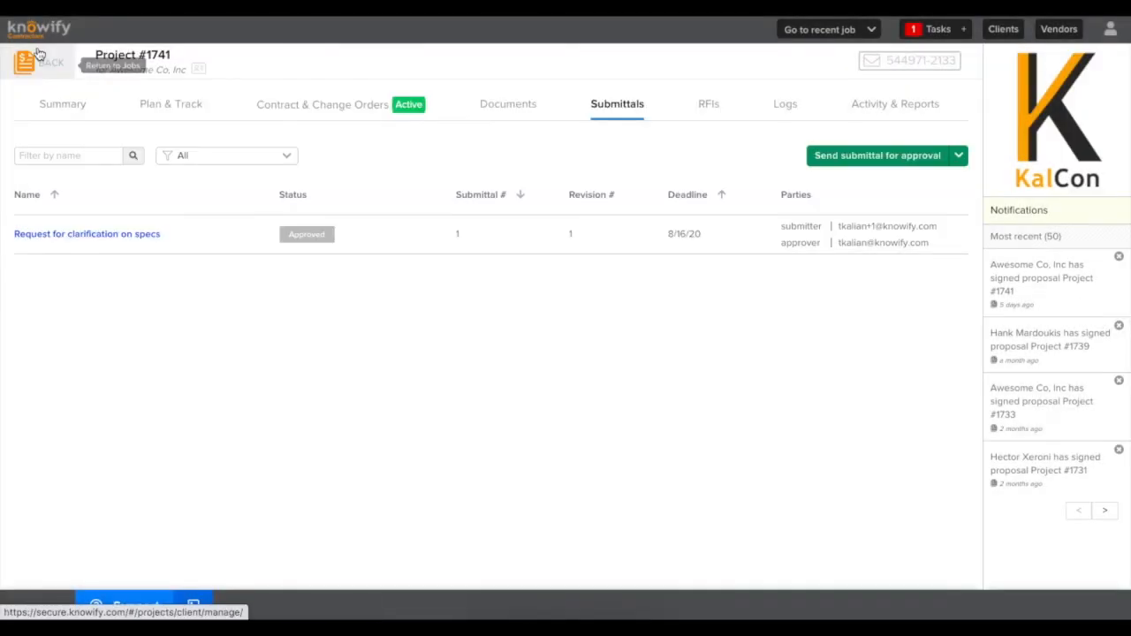